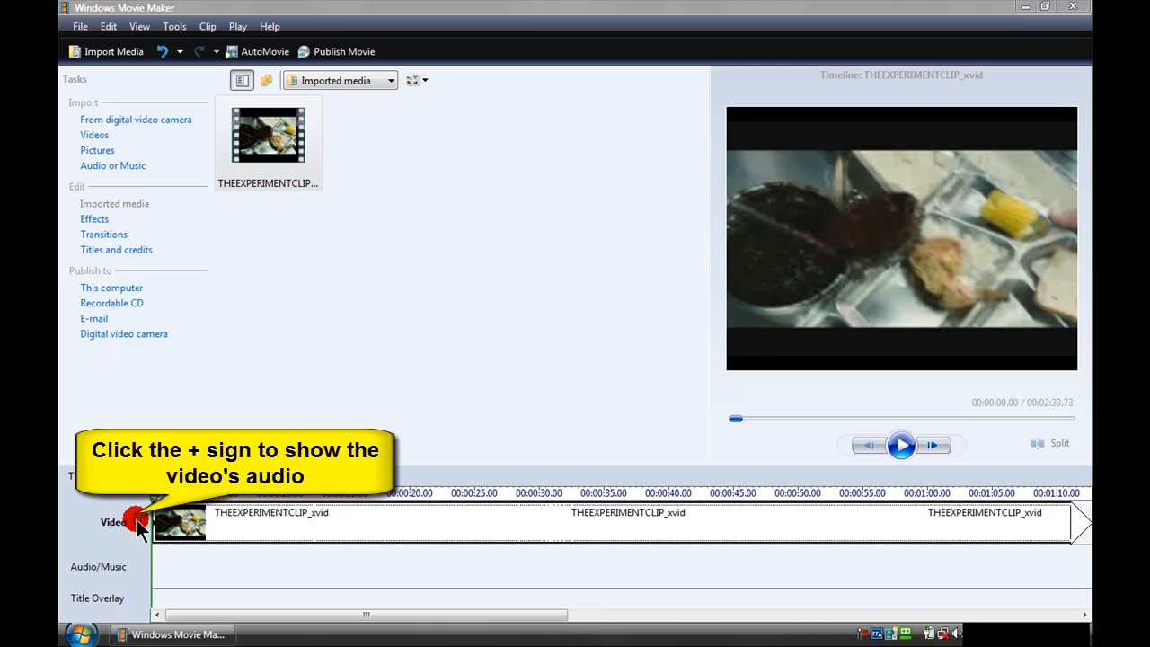
Step: Expand the Video track's audio and mute the clip's original sound
left_click(137, 521)
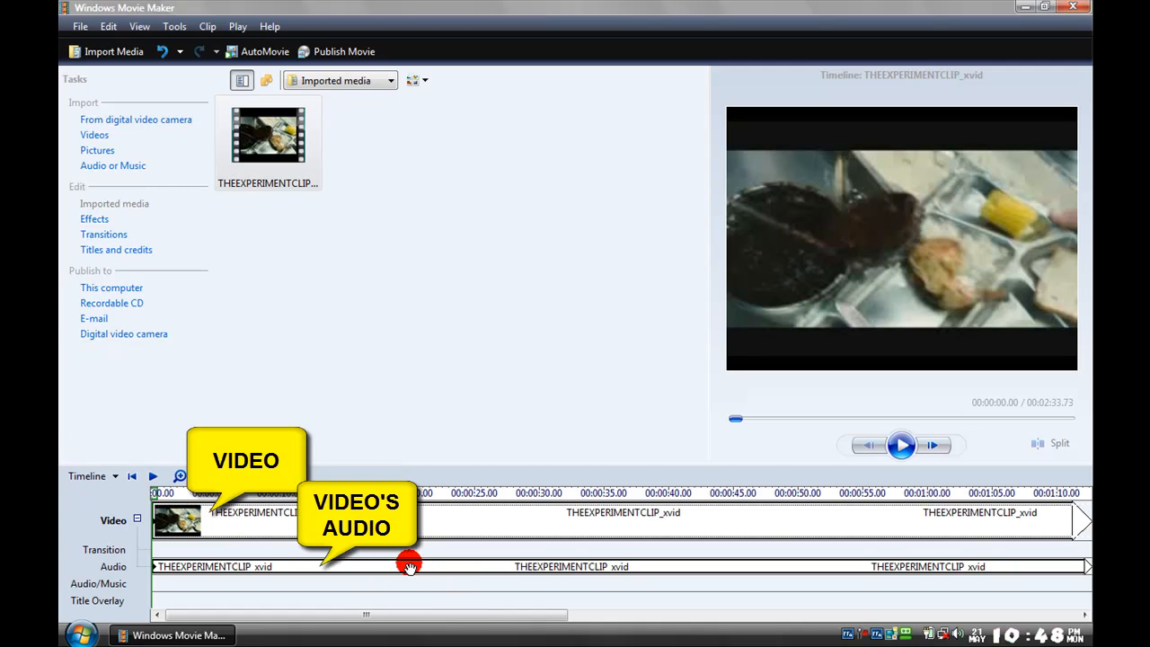
right_click(410, 564)
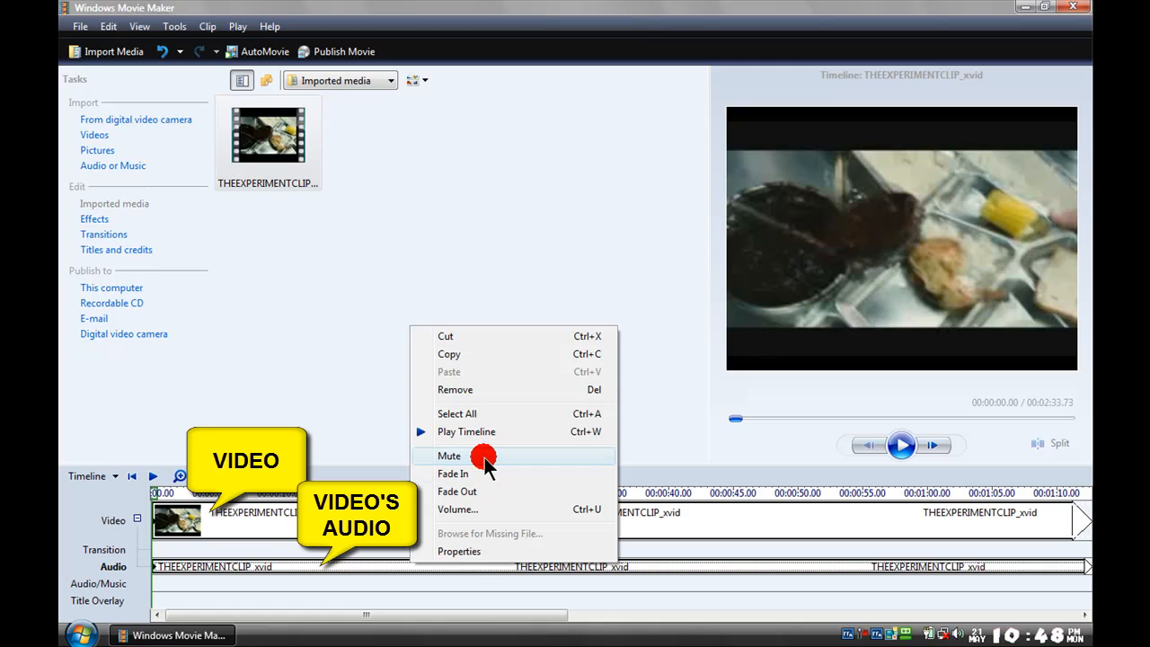
left_click(449, 455)
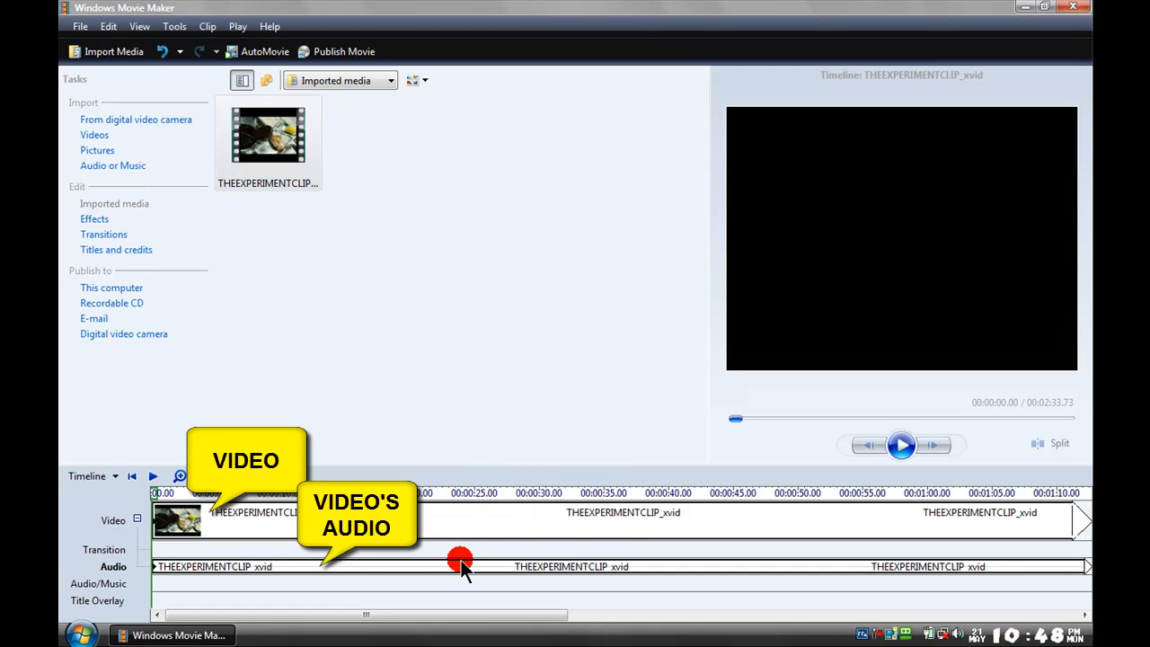
right_click(458, 564)
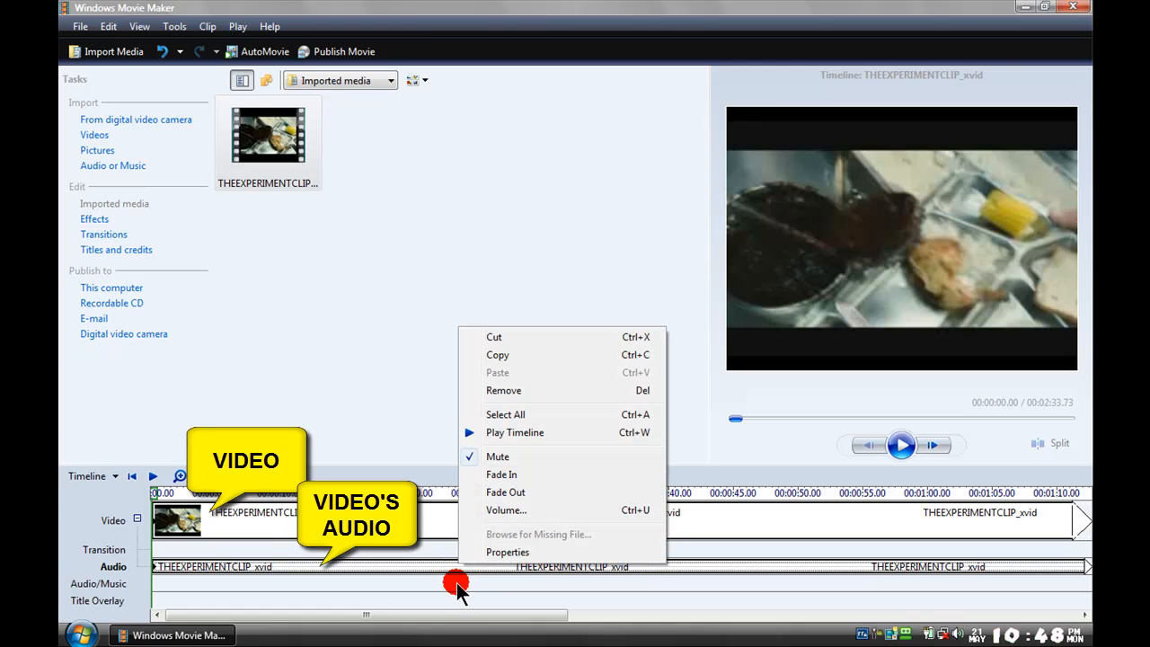
left_click(456, 586)
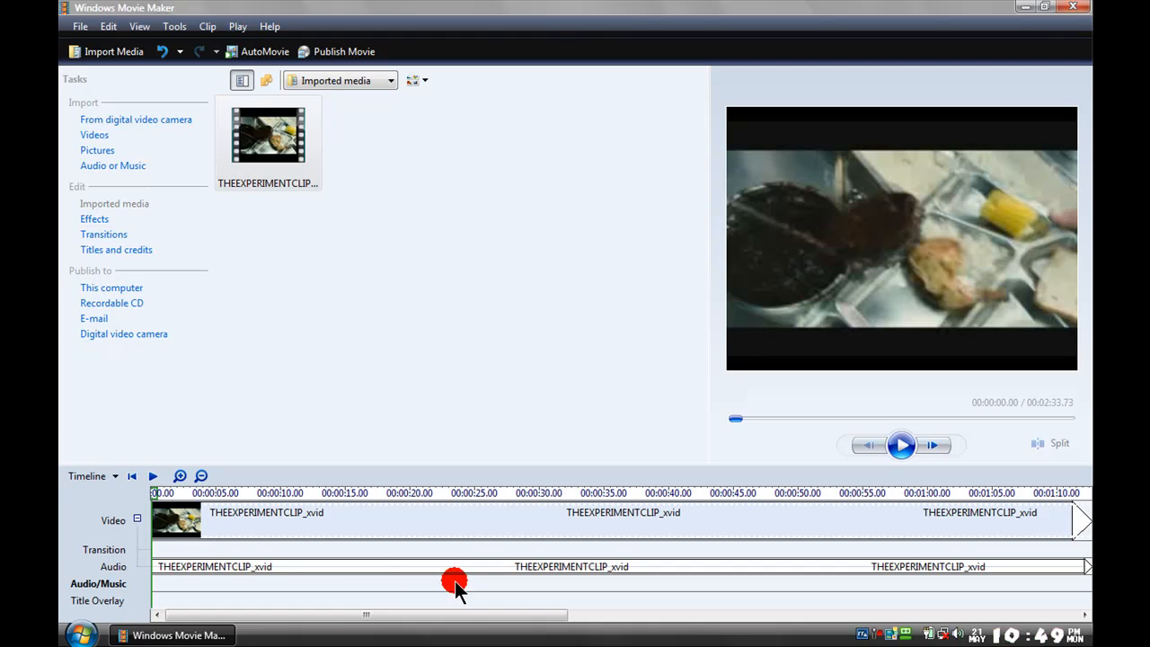
mouse_move(114, 476)
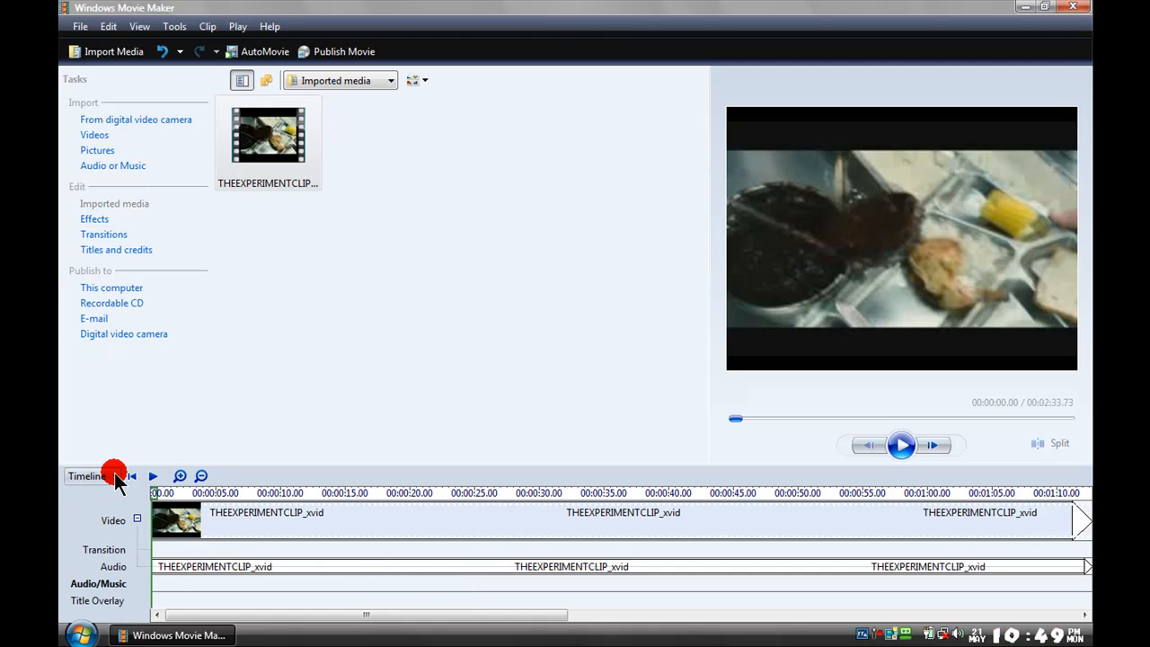
Step: Open Narrate Timeline, adjust the microphone input level, and return the playhead to 00:00
left_click(92, 476)
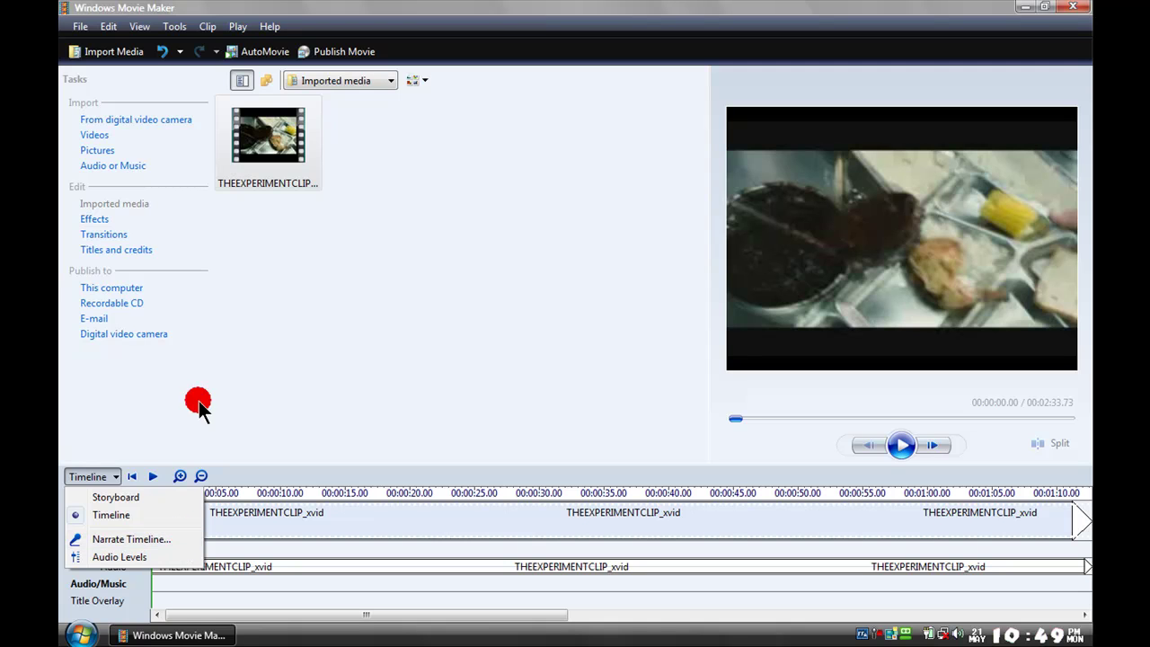
left_click(175, 26)
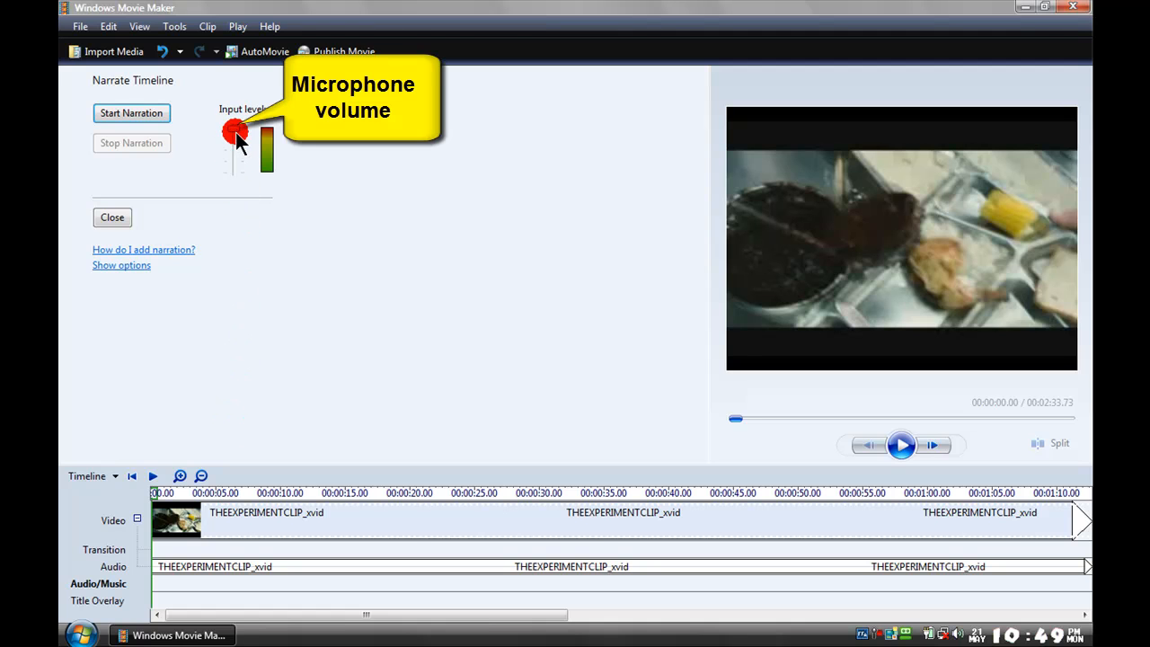
left_click_drag(234, 131, 233, 175)
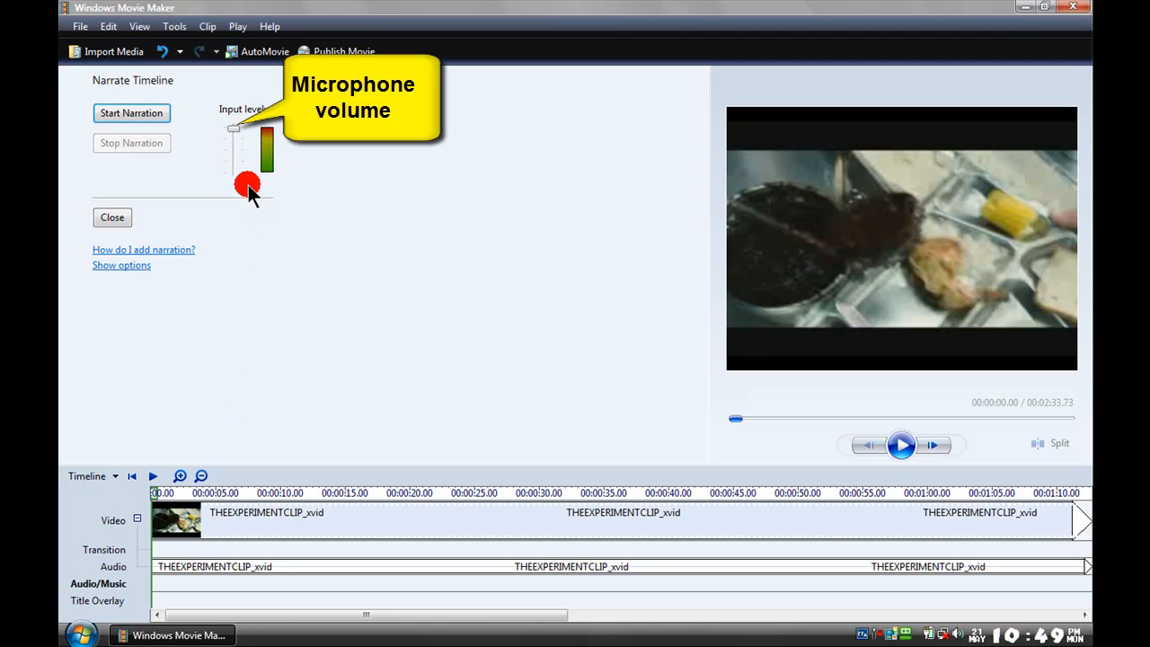
mouse_move(389, 268)
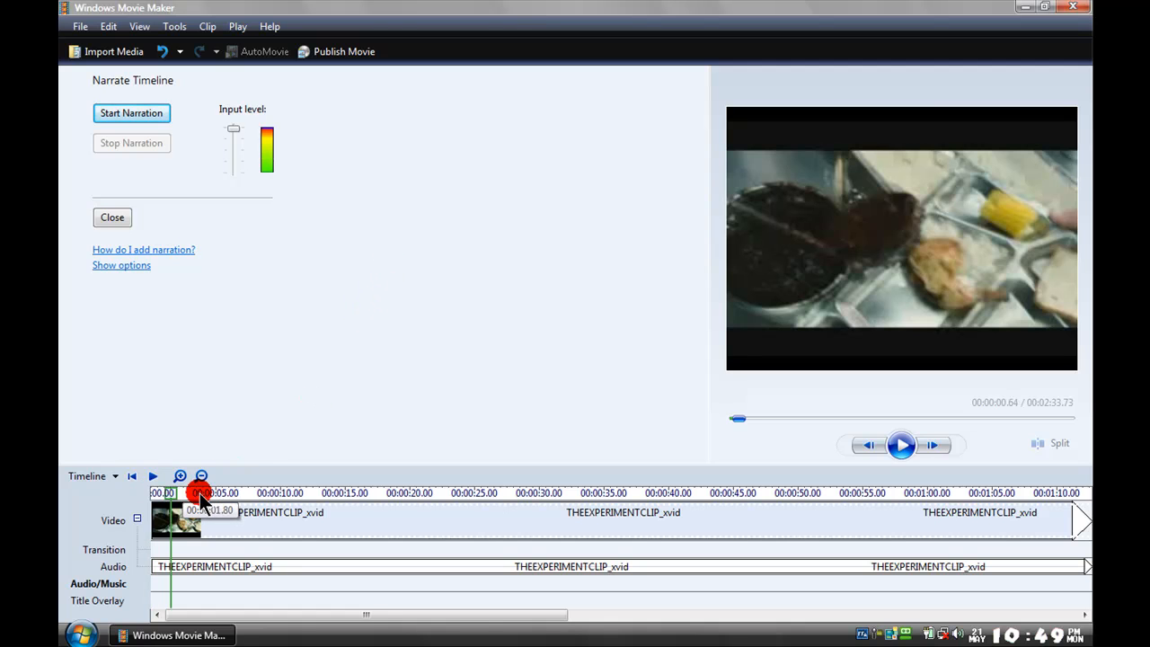
left_click_drag(199, 492, 355, 492)
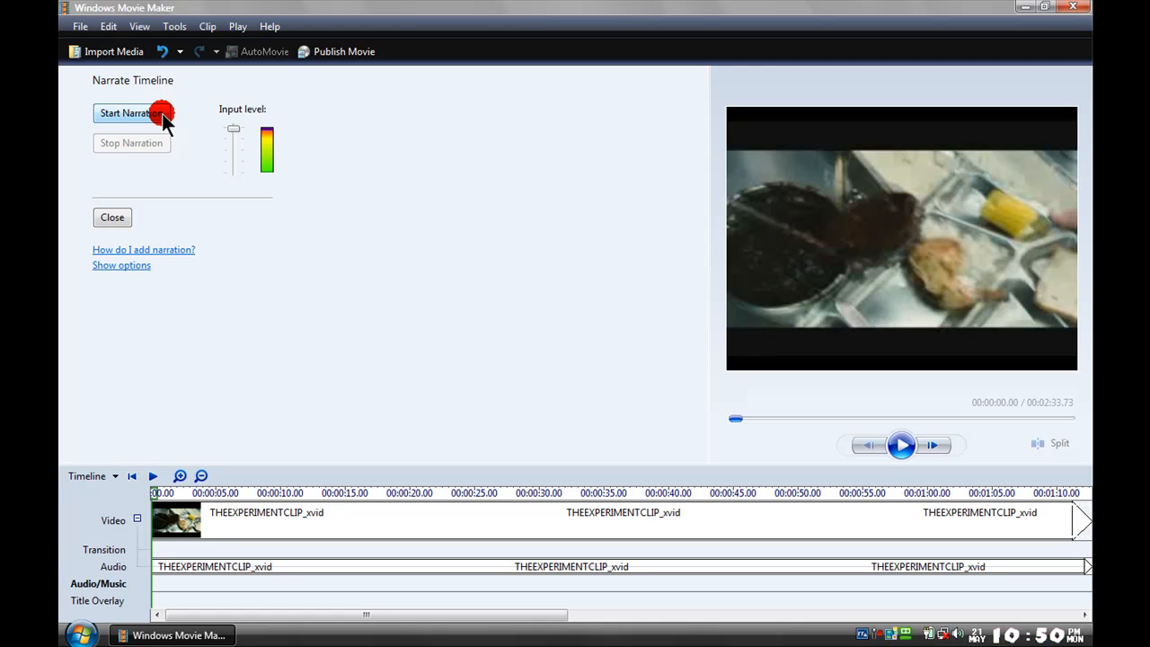
Step: Record about twelve seconds of narration over the video's opening, then stop recording
left_click(132, 113)
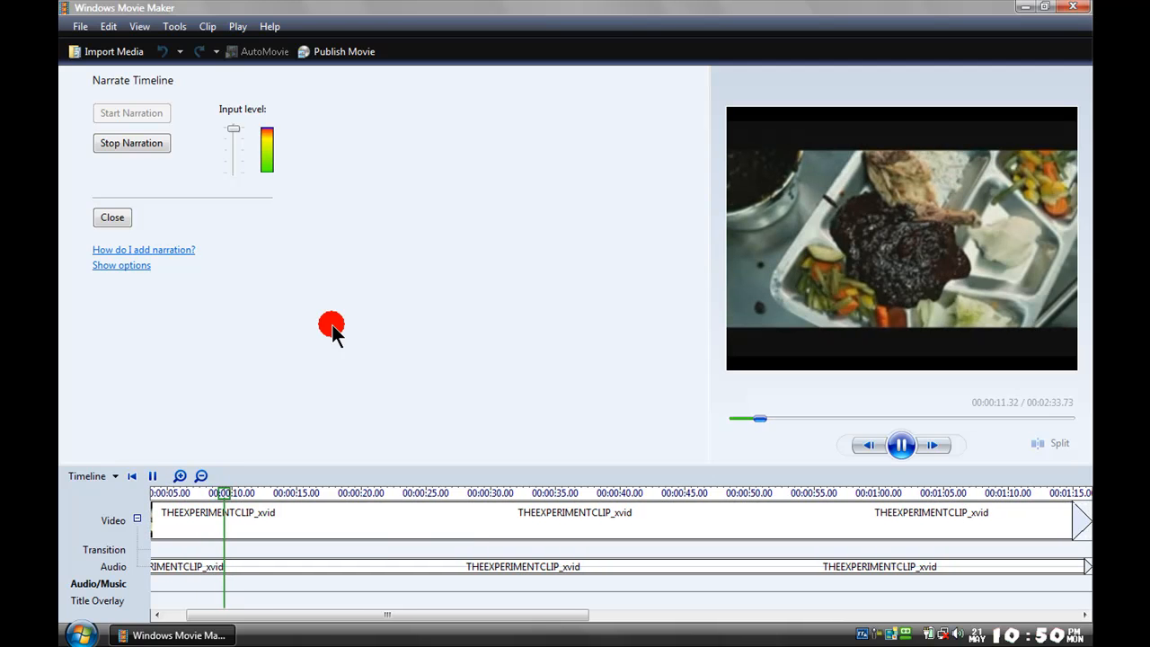
left_click(131, 142)
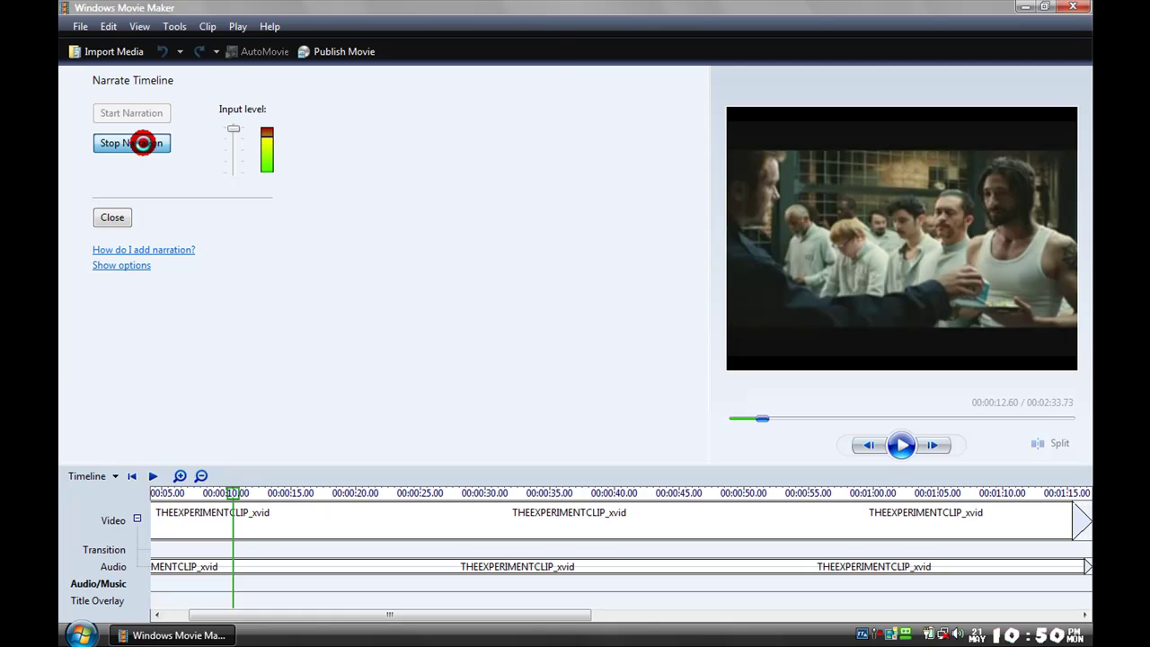
left_click(131, 142)
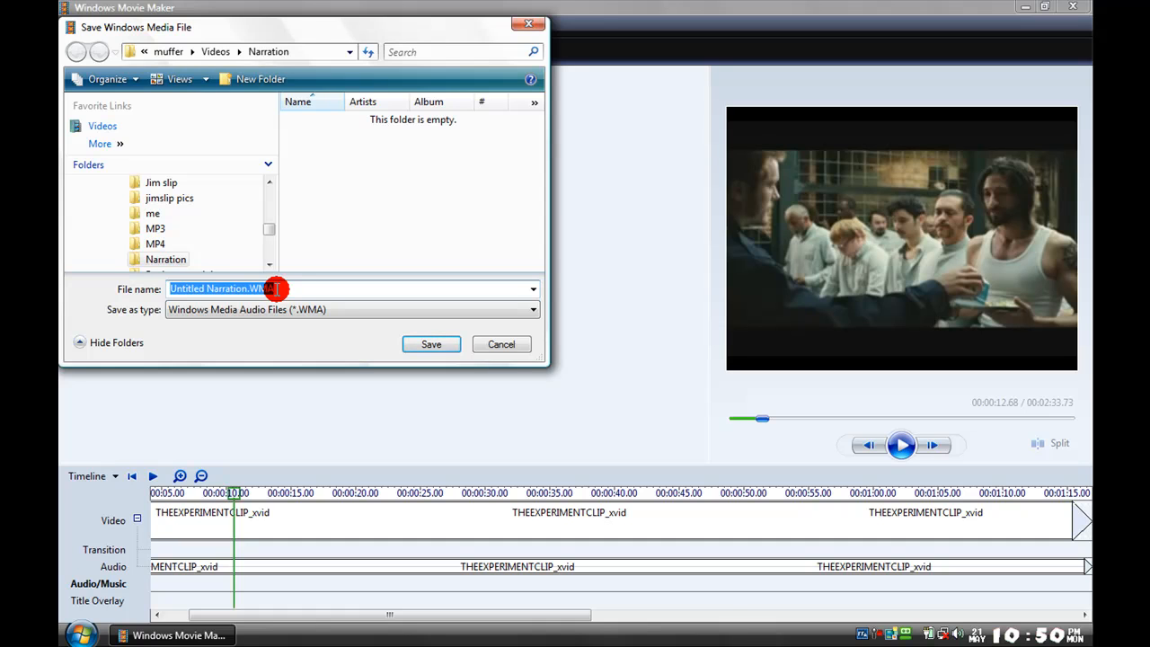
Step: Save the narration recording as 'tutorial' in the Narration folder
type("t")
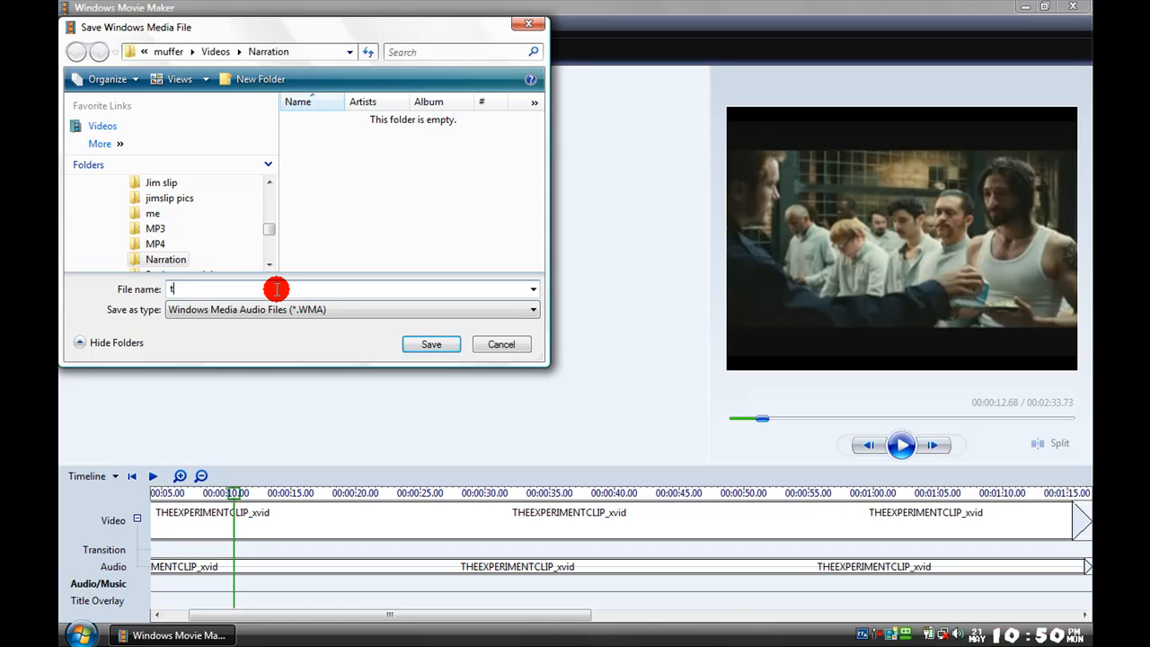
type("utor")
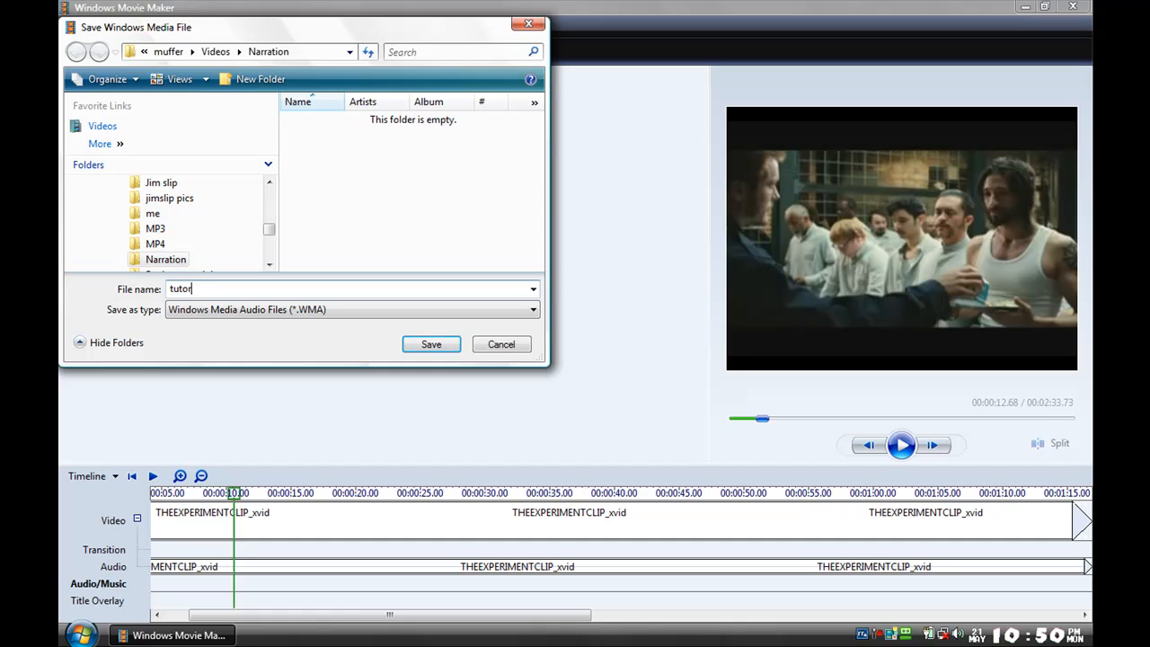
type("ial")
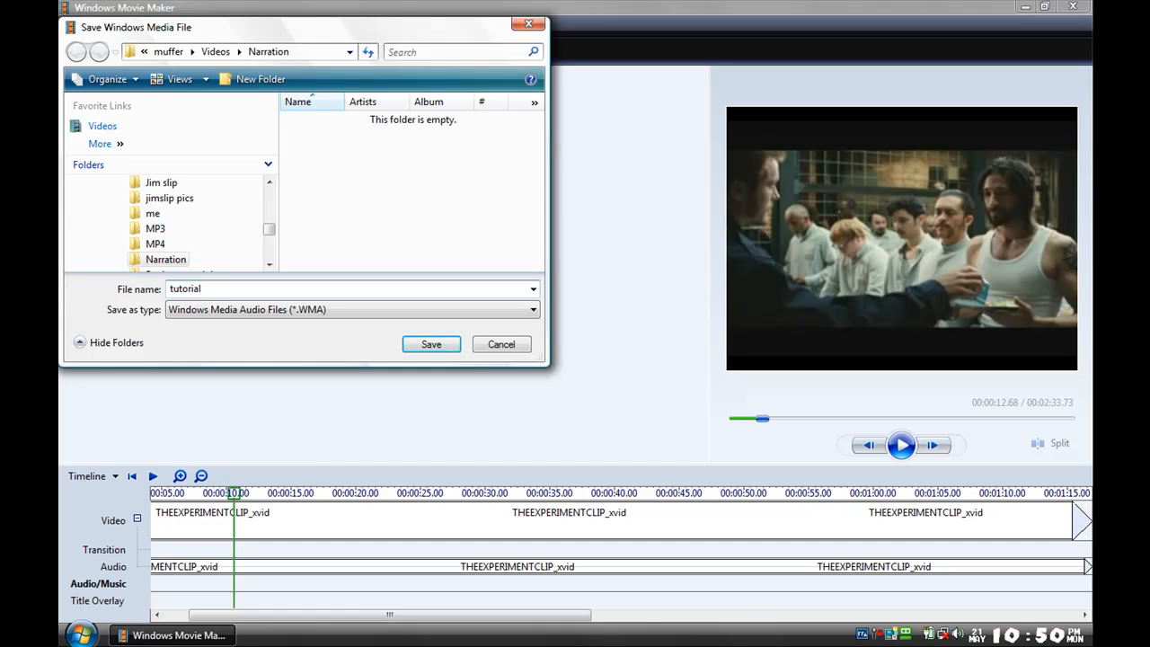
mouse_move(250, 285)
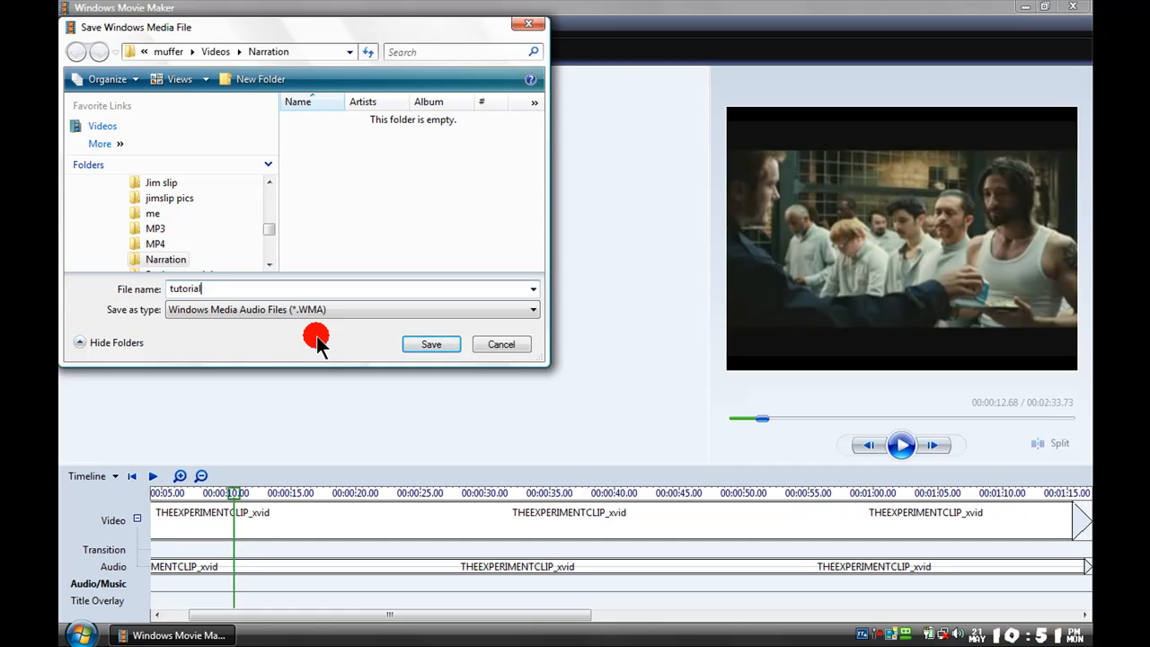
left_click(431, 344)
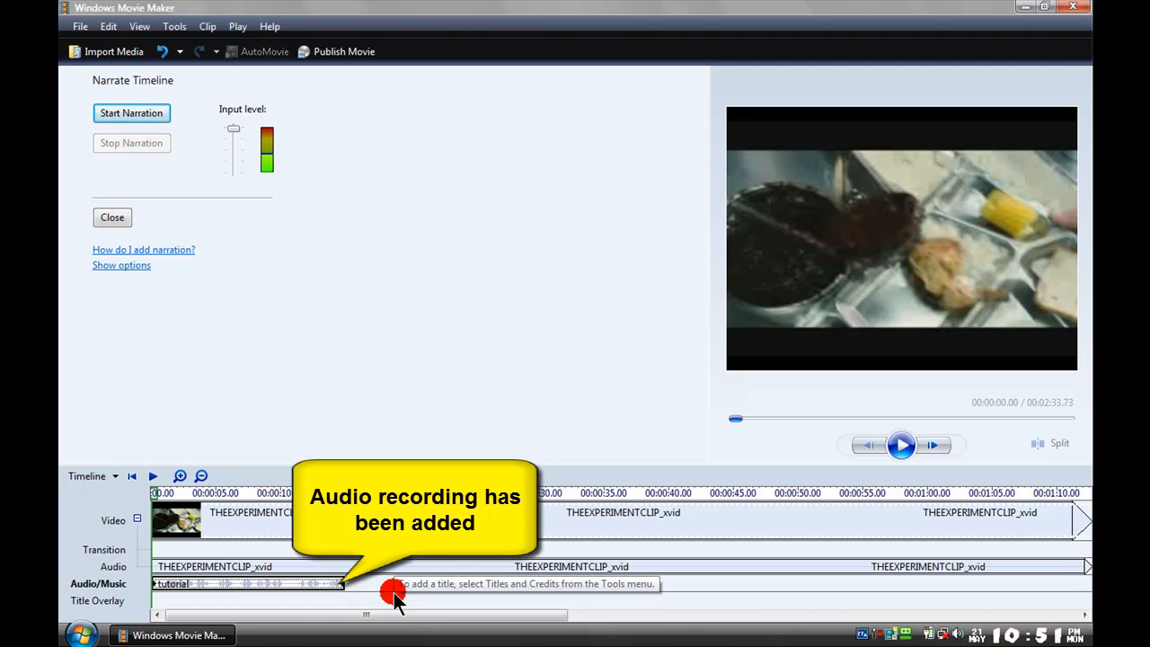
Step: Close the Narrate Timeline pane and briefly play and pause the movie preview
left_click(111, 217)
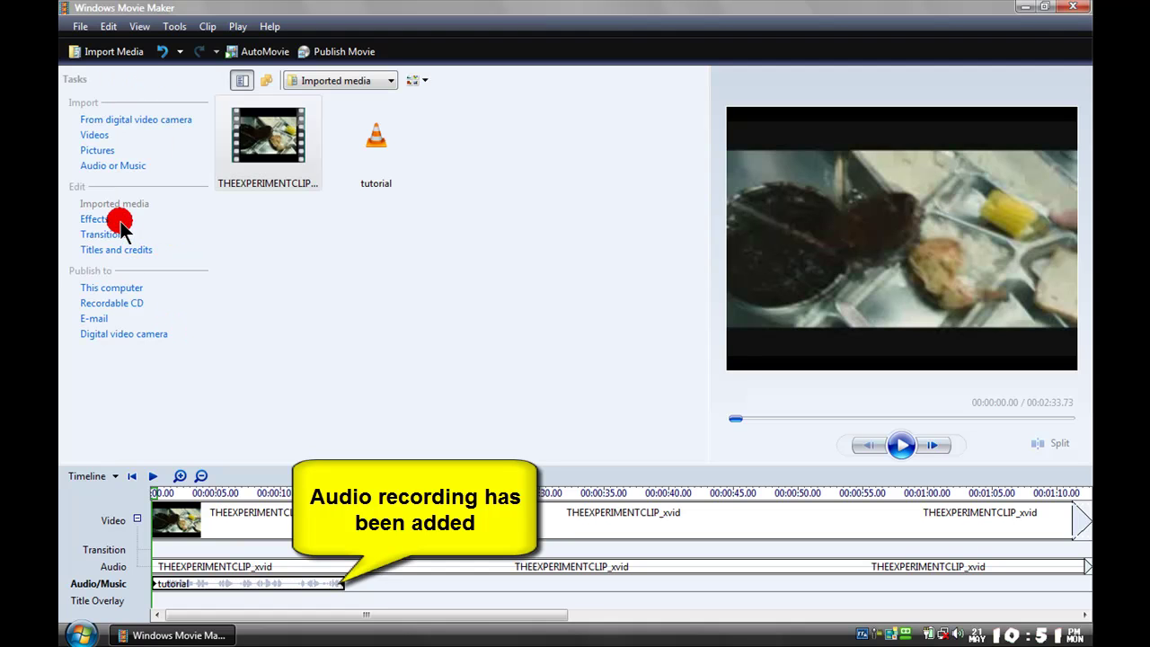
mouse_move(486, 414)
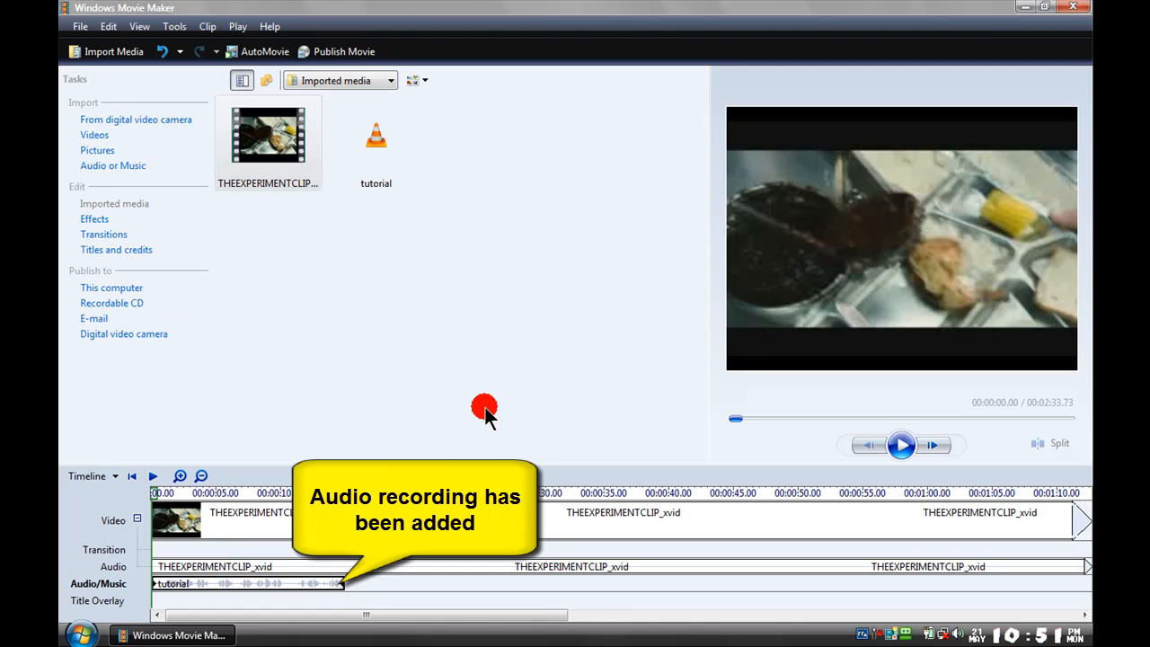
mouse_move(733, 451)
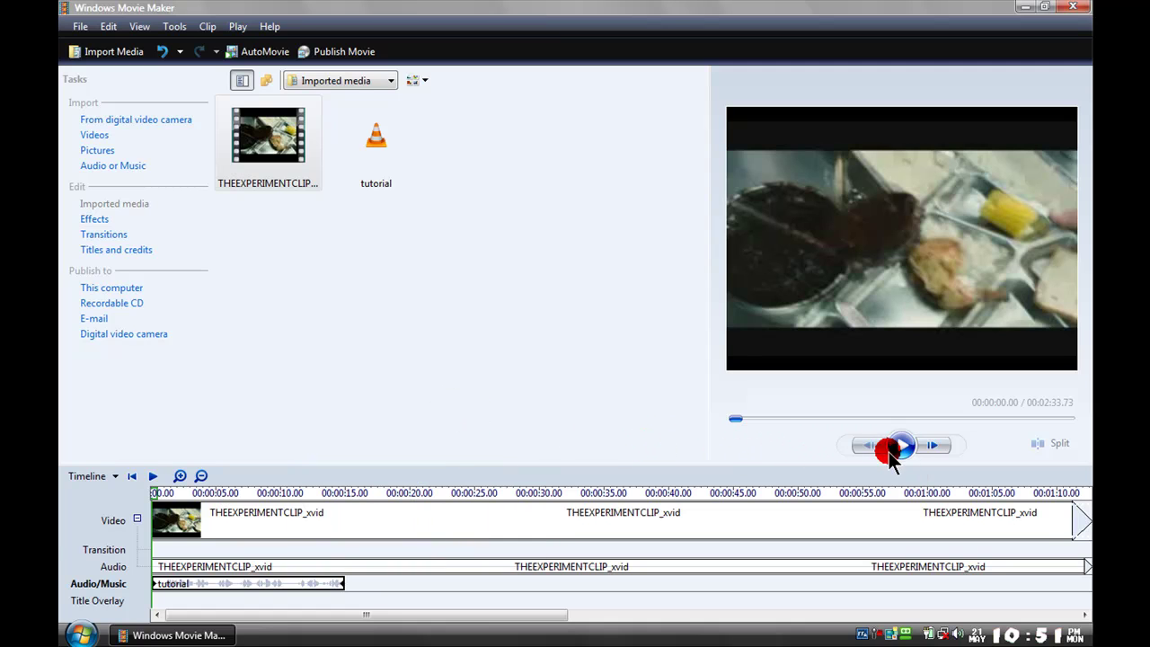
mouse_move(900, 444)
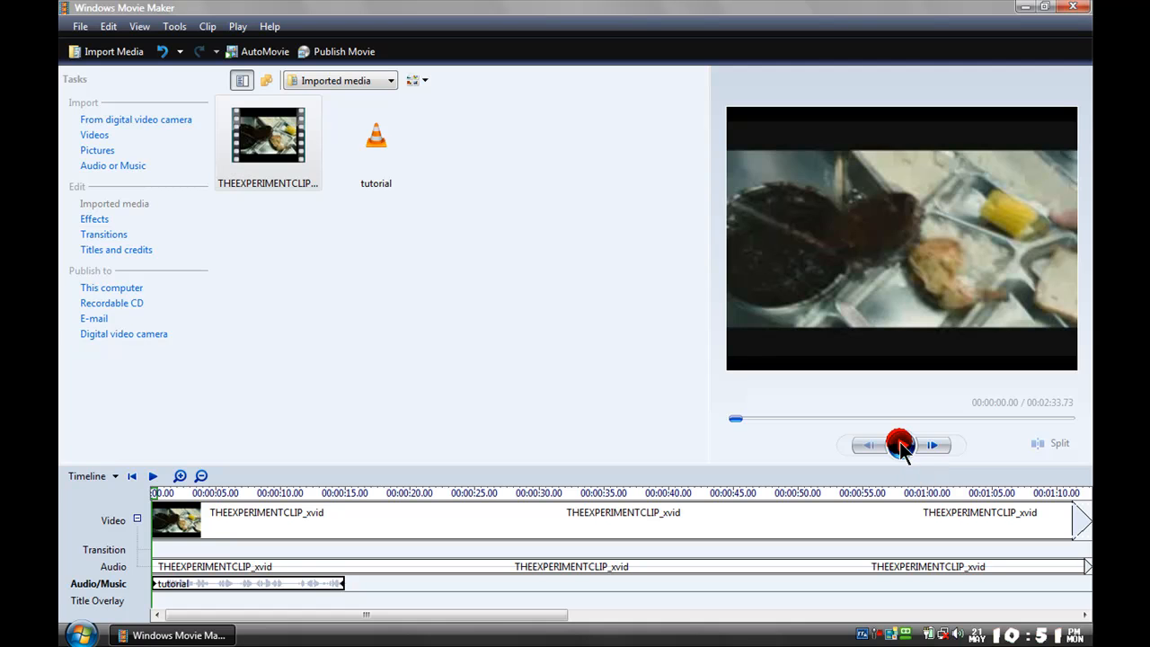
left_click(901, 445)
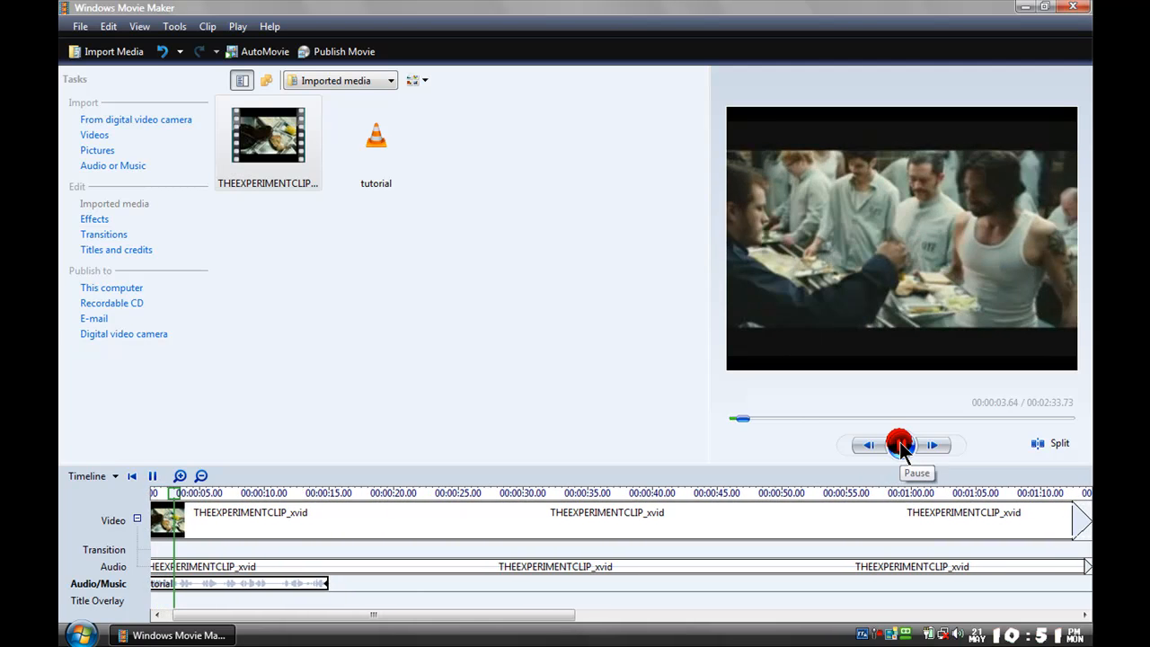
left_click(901, 444)
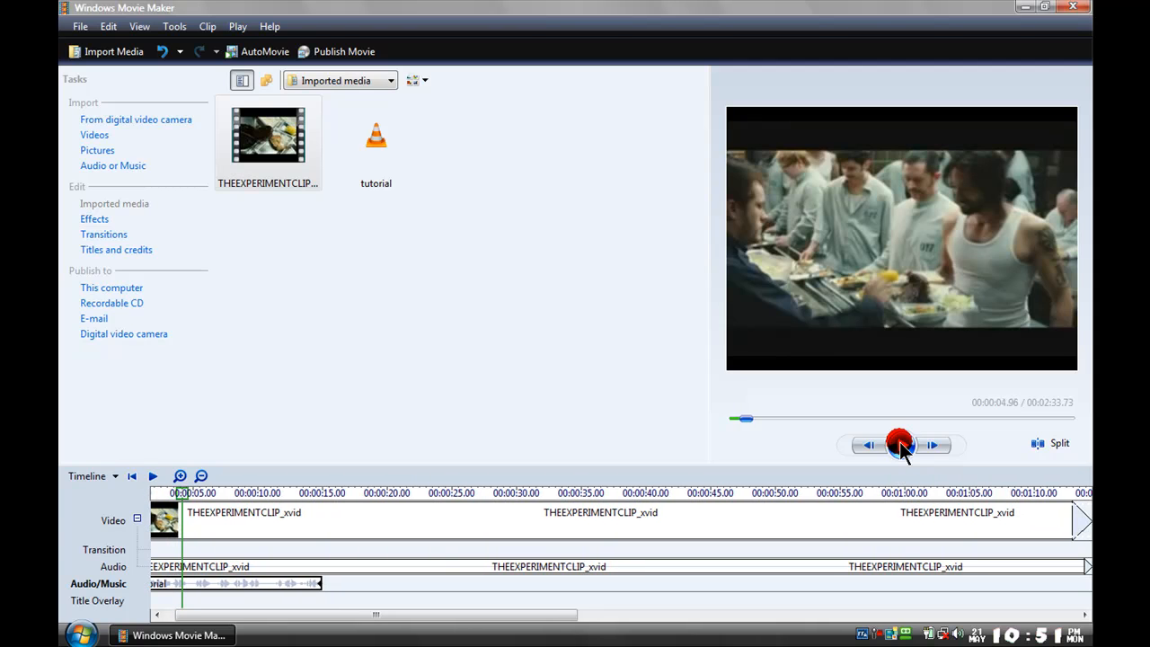
left_click(901, 445)
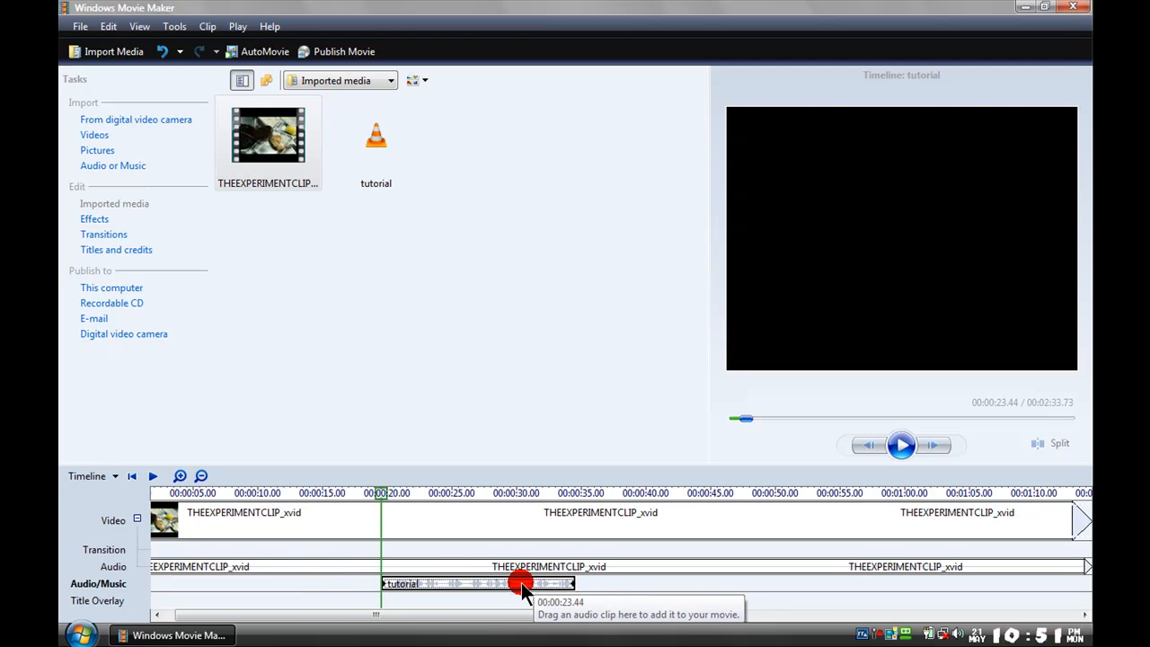
Step: Drag the 'tutorial' narration to start around 00:00:20 on the Audio/Music track
left_click_drag(521, 582, 638, 582)
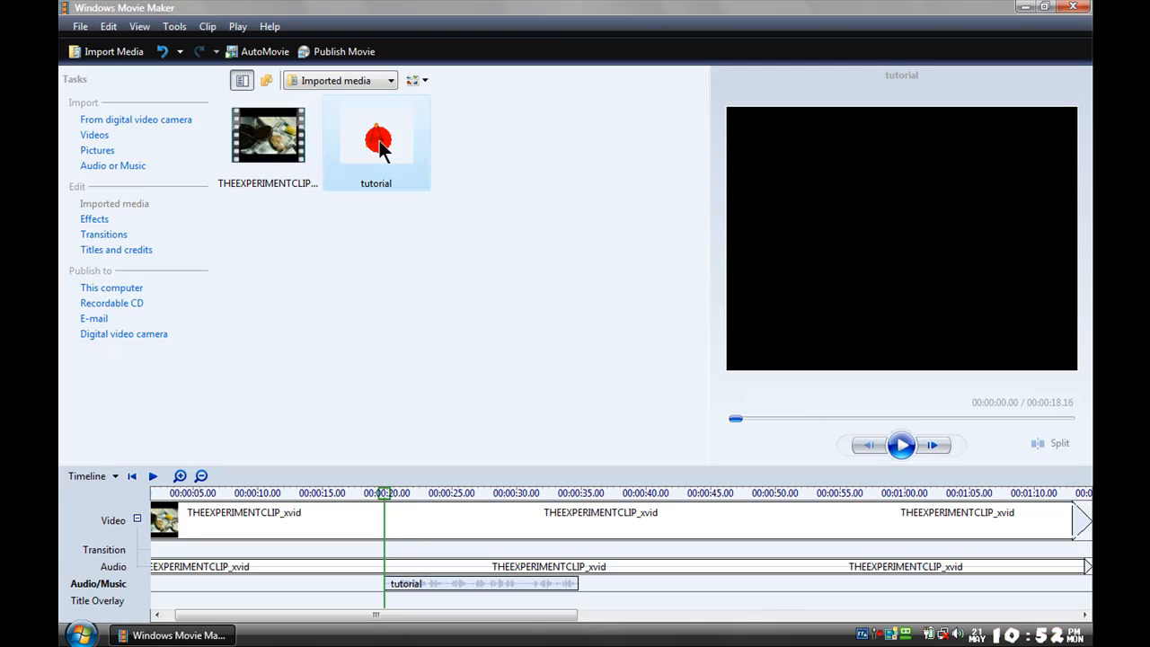
right_click(380, 144)
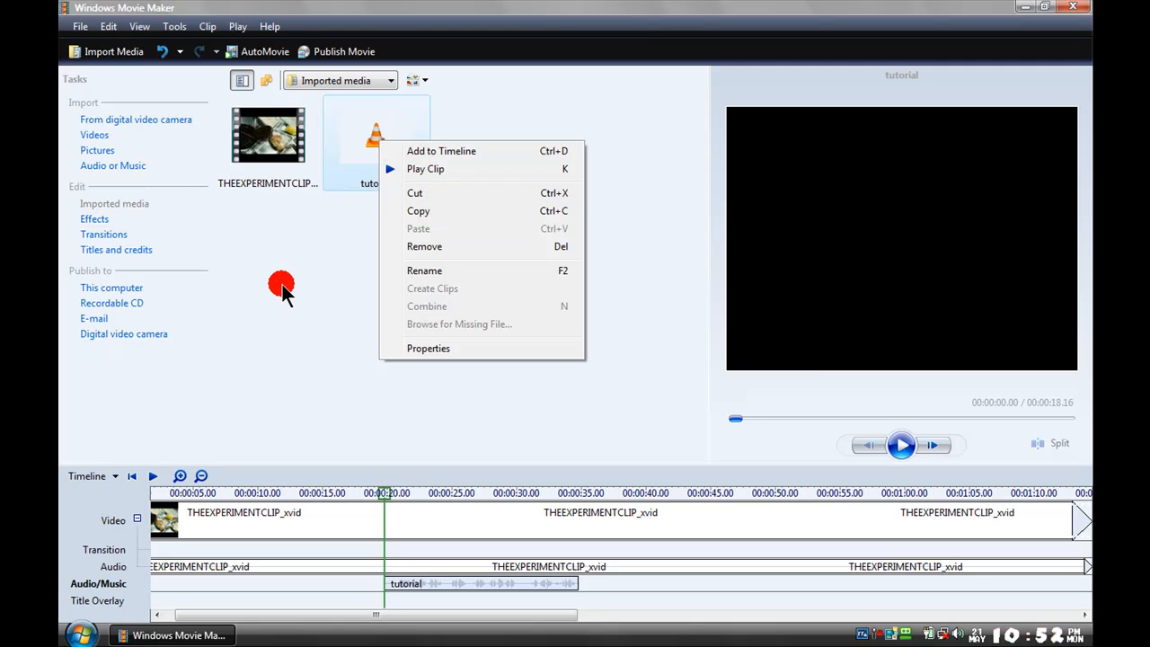
left_click(281, 288)
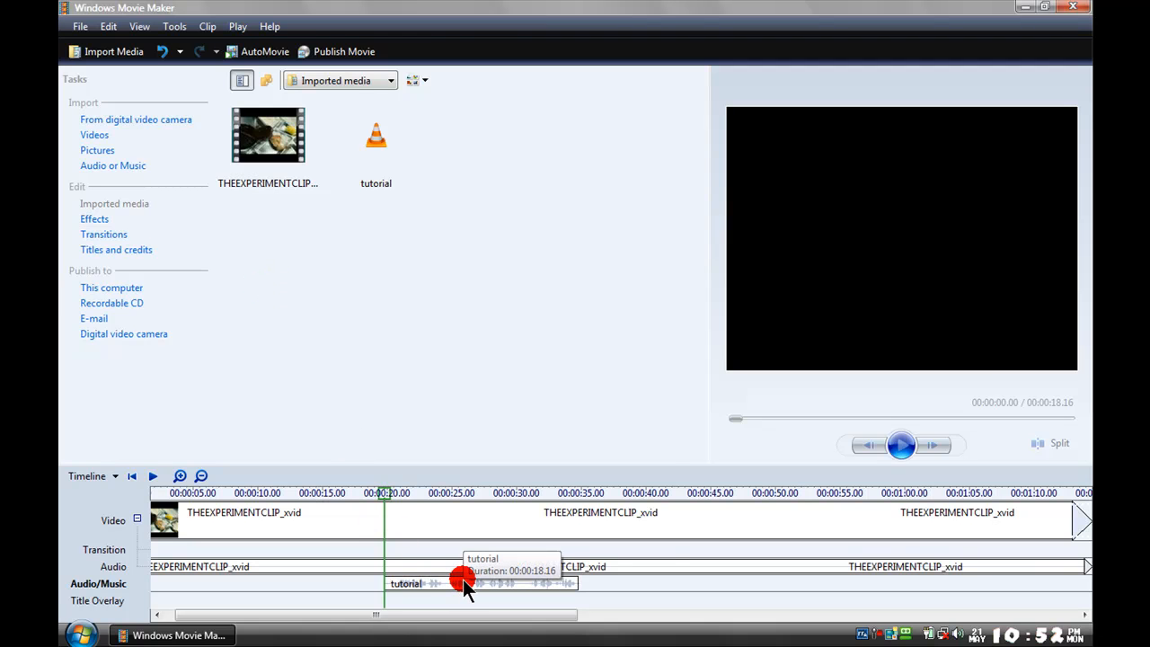
Step: Split and trim the 'tutorial' narration down to roughly 23–31 seconds
right_click(456, 583)
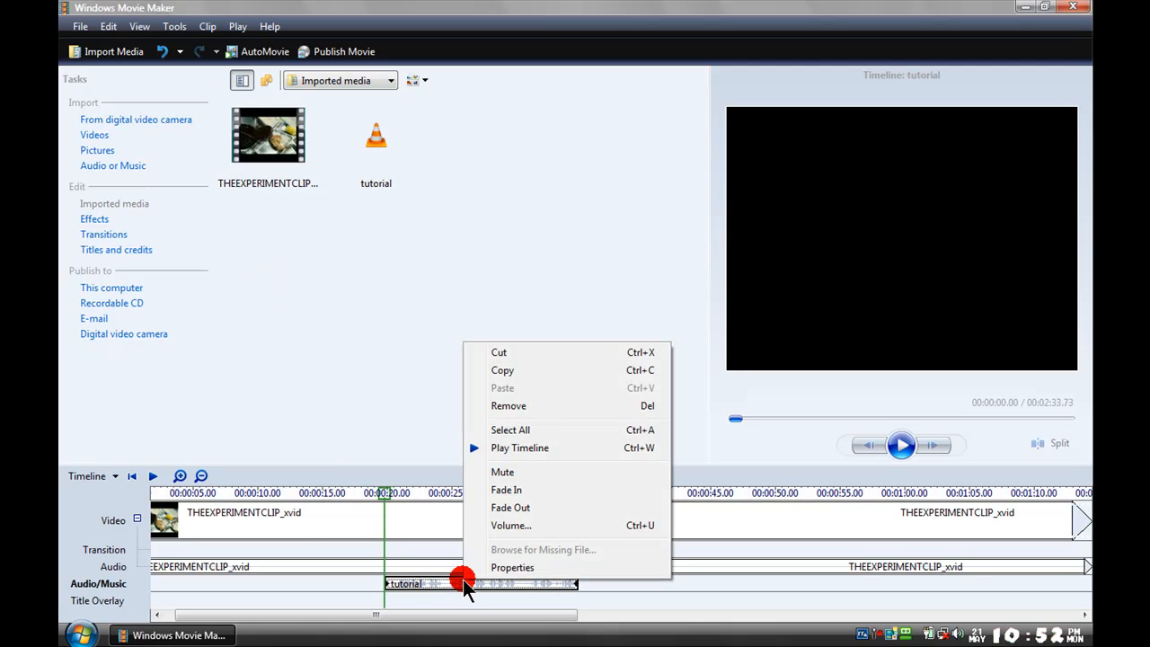
mouse_move(506, 489)
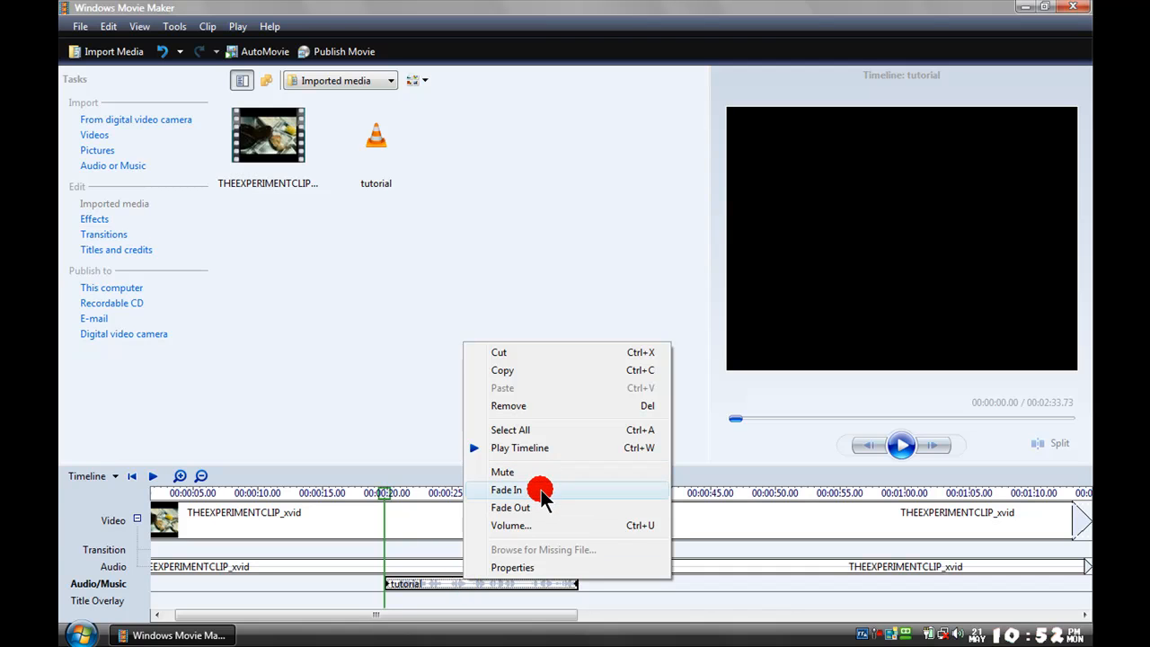
left_click(505, 489)
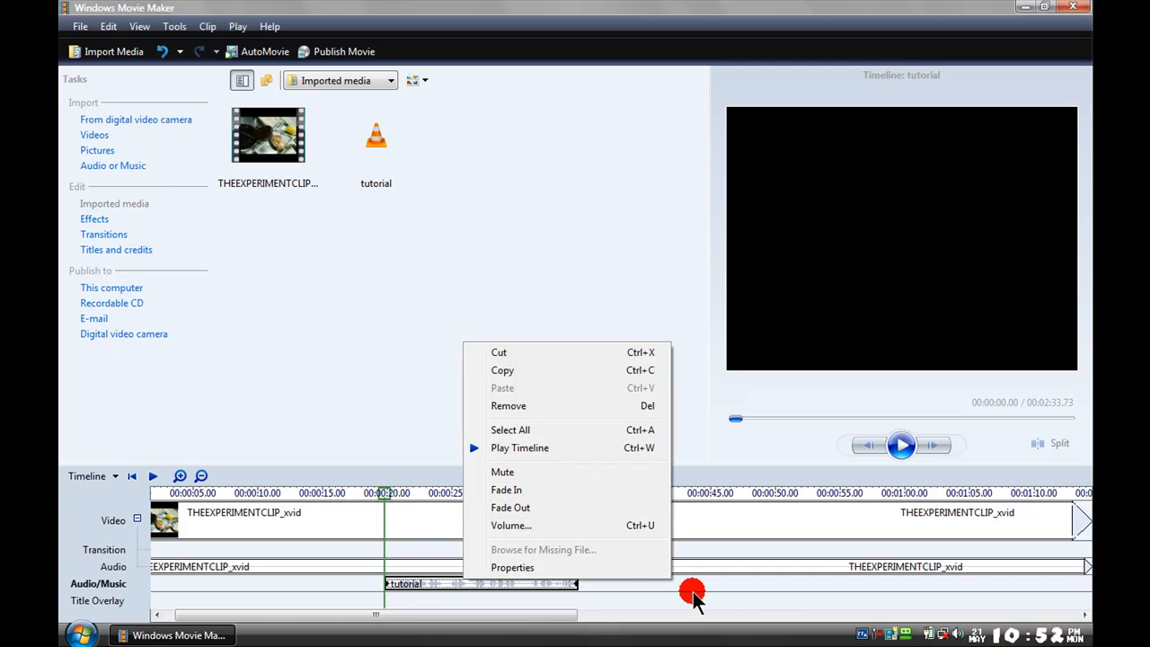
left_click(424, 489)
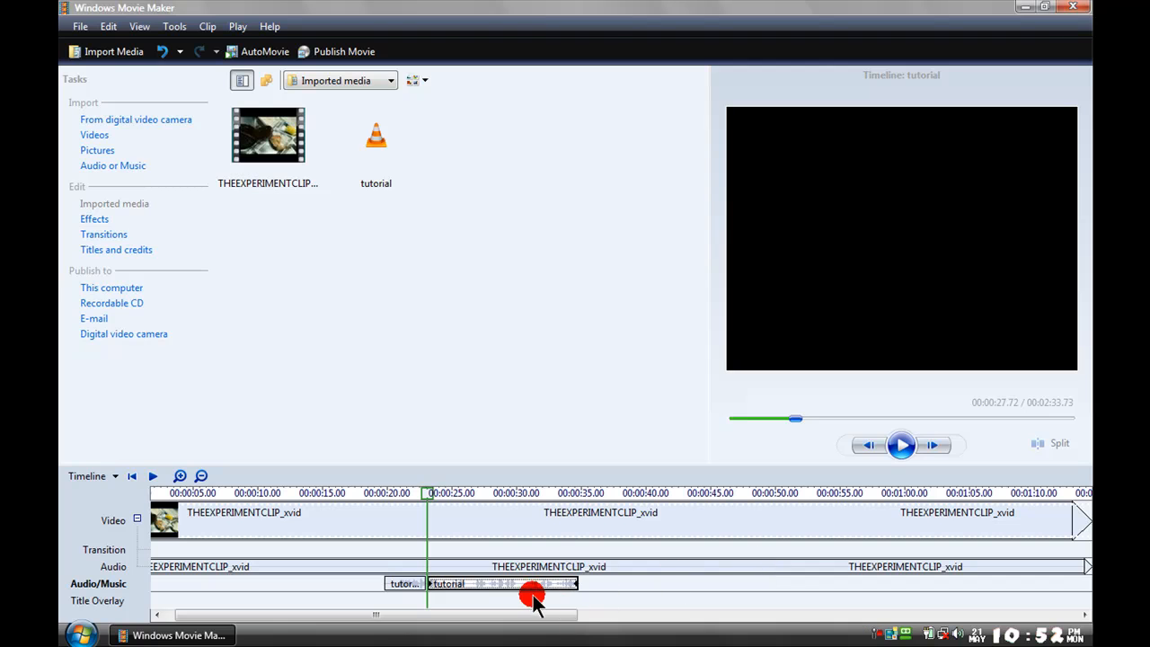
left_click_drag(427, 492, 545, 492)
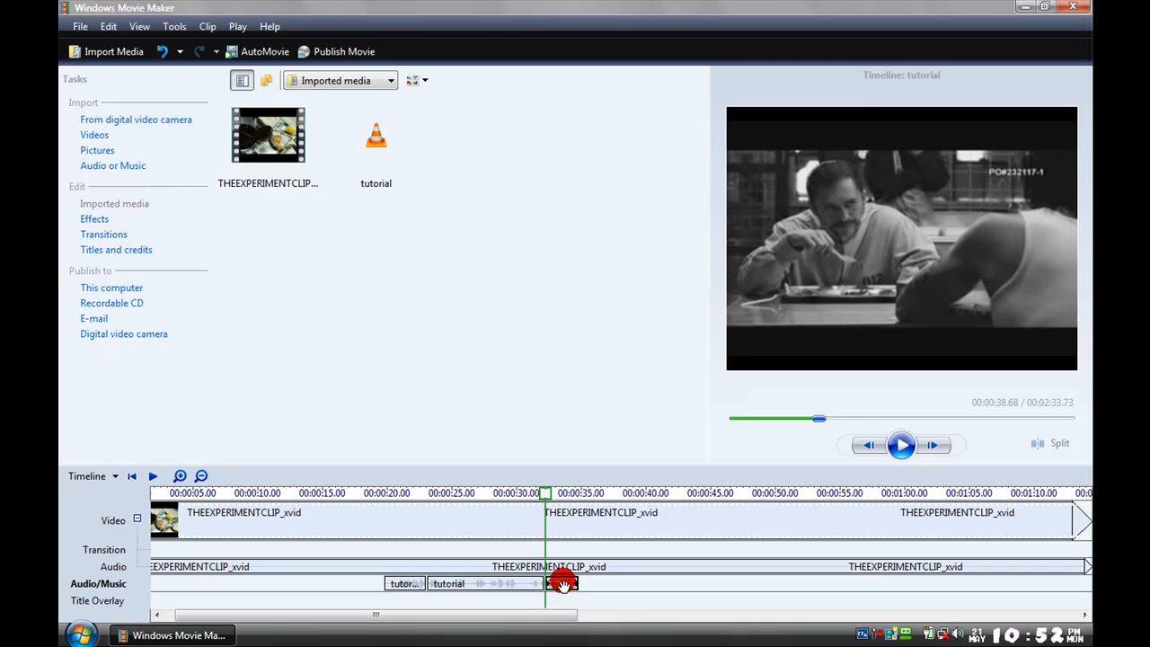
mouse_move(564, 586)
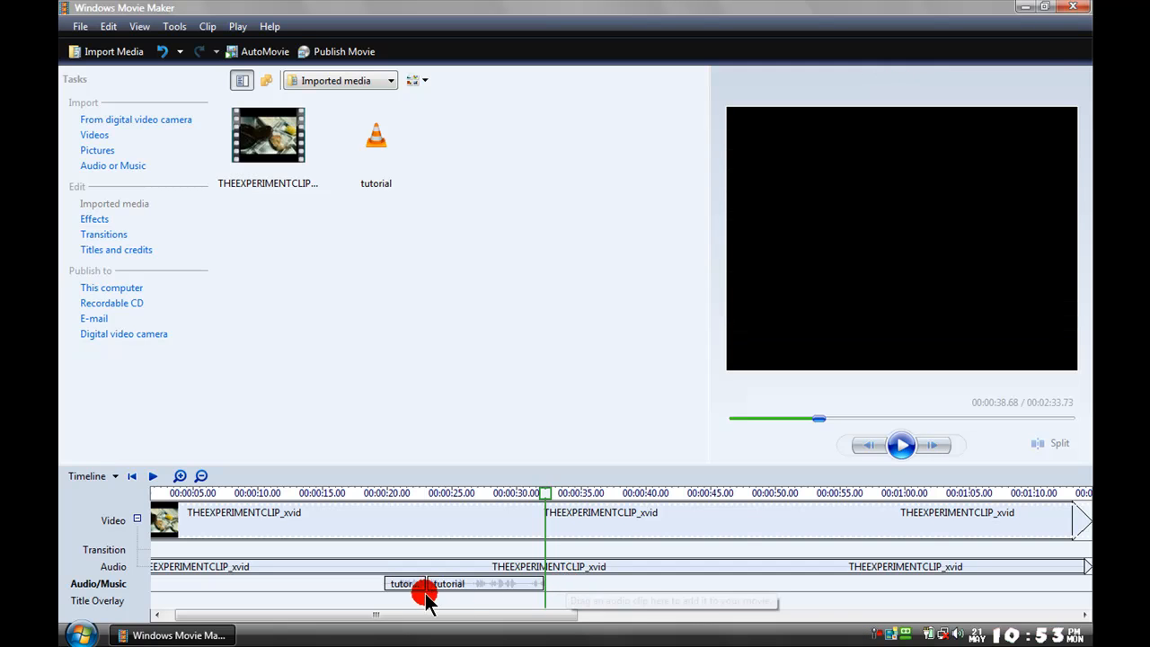
left_click_drag(425, 583, 404, 583)
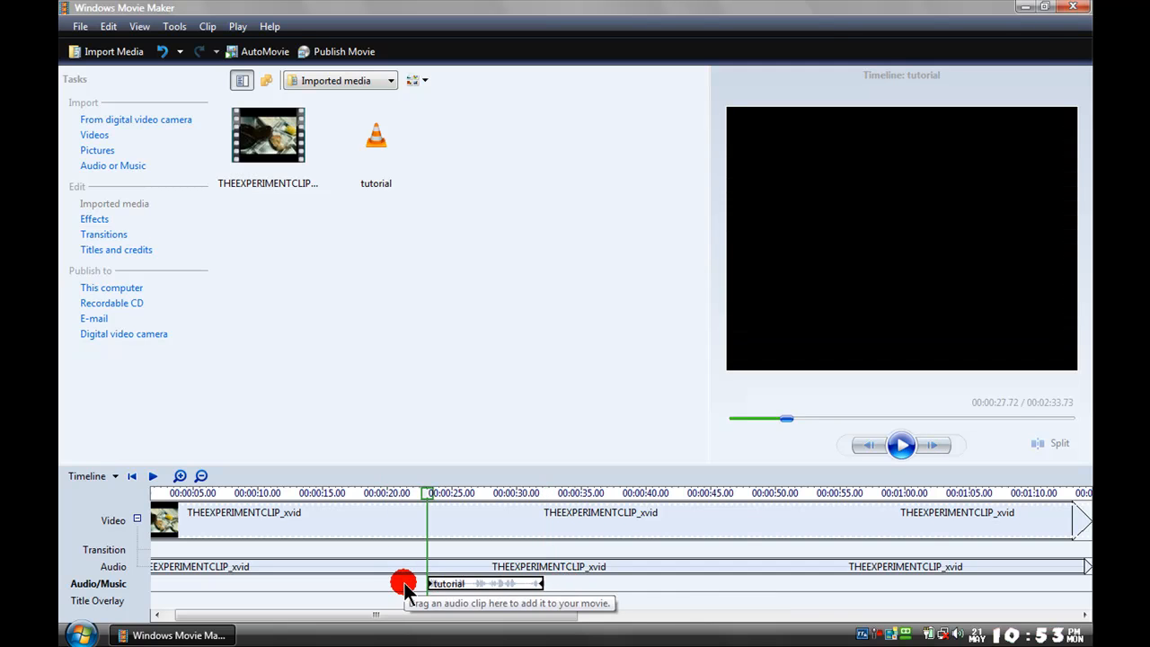